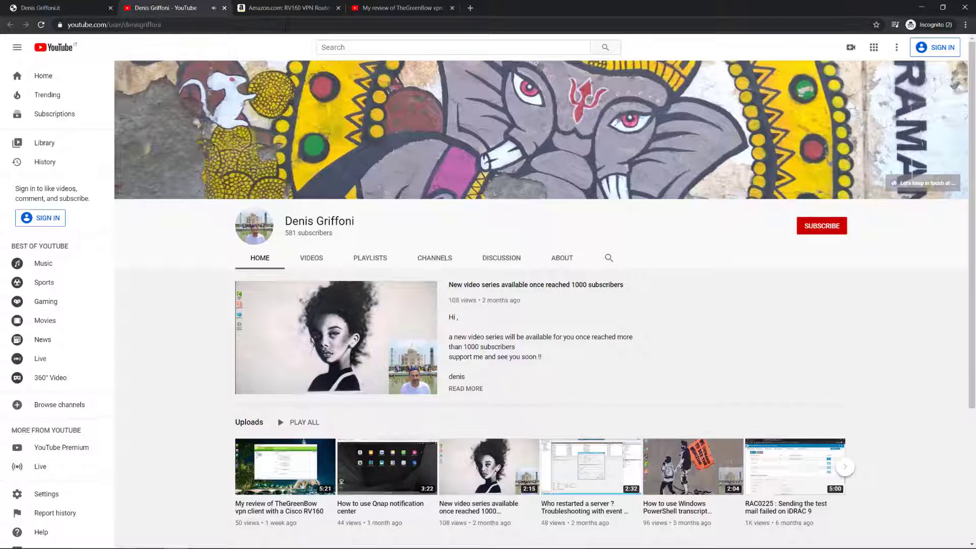
Step: Browse the Amazon RV160 listing and TheGreenBow review video tabs, then head to the router at 192.168.1.1
left_click(287, 7)
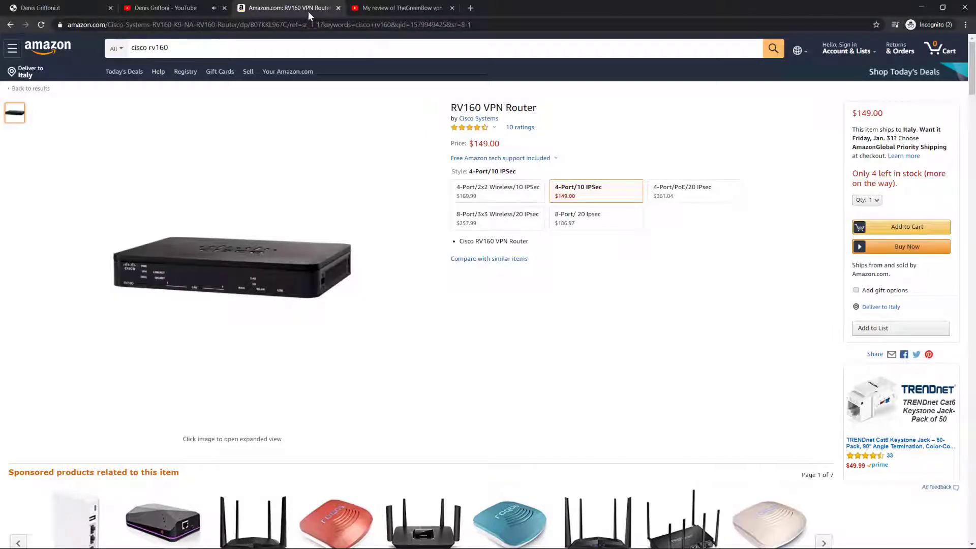
mouse_move(320, 13)
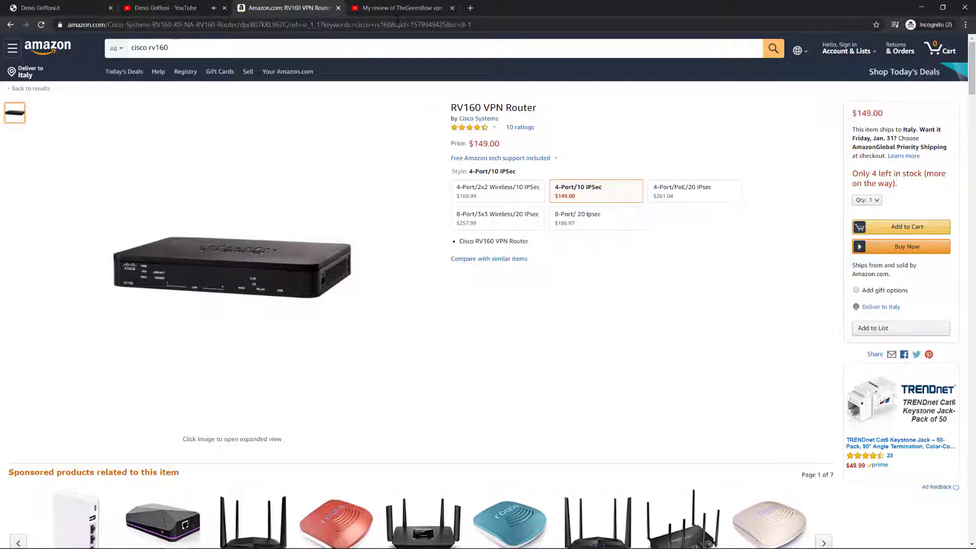
left_click(402, 7)
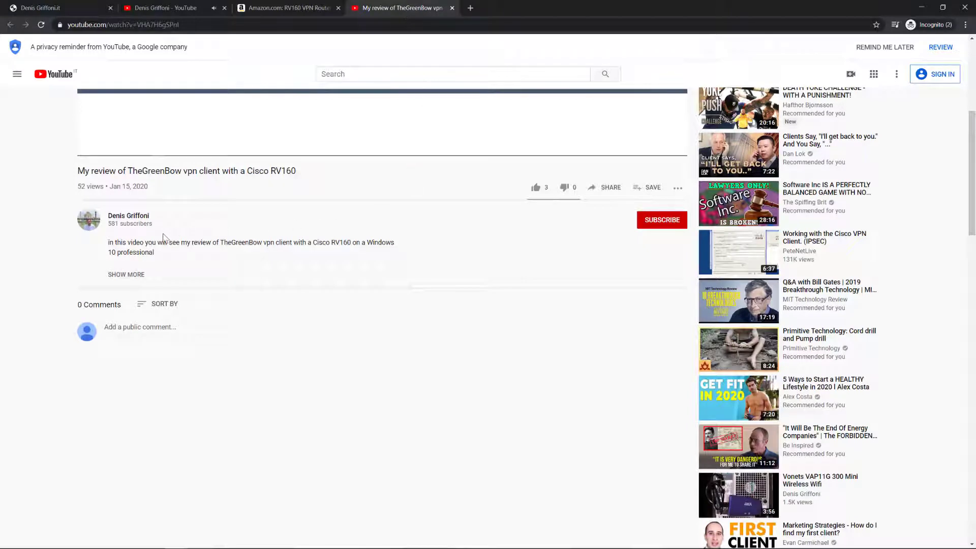
left_click(126, 275)
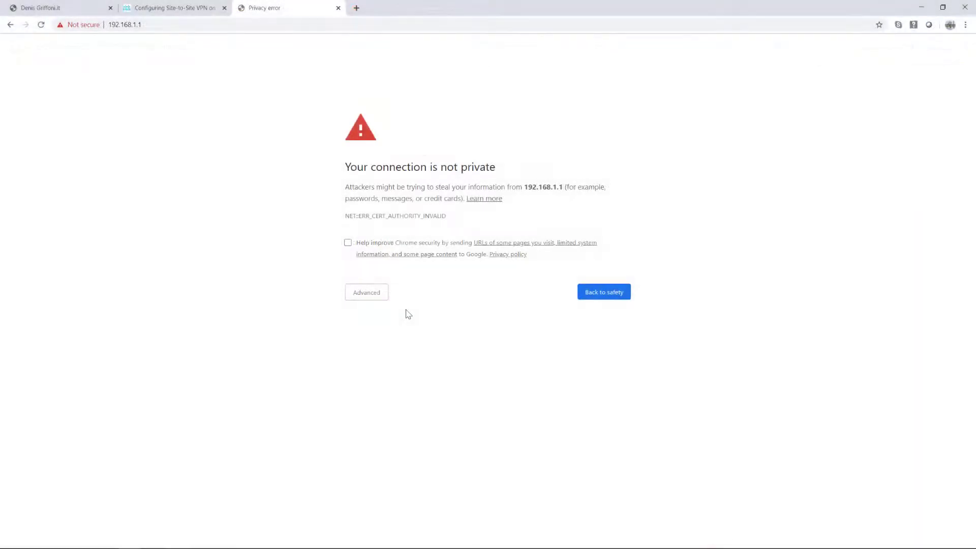
Step: Bypass the certificate warning for 192.168.1.1 and log in as cisco
left_click(367, 292)
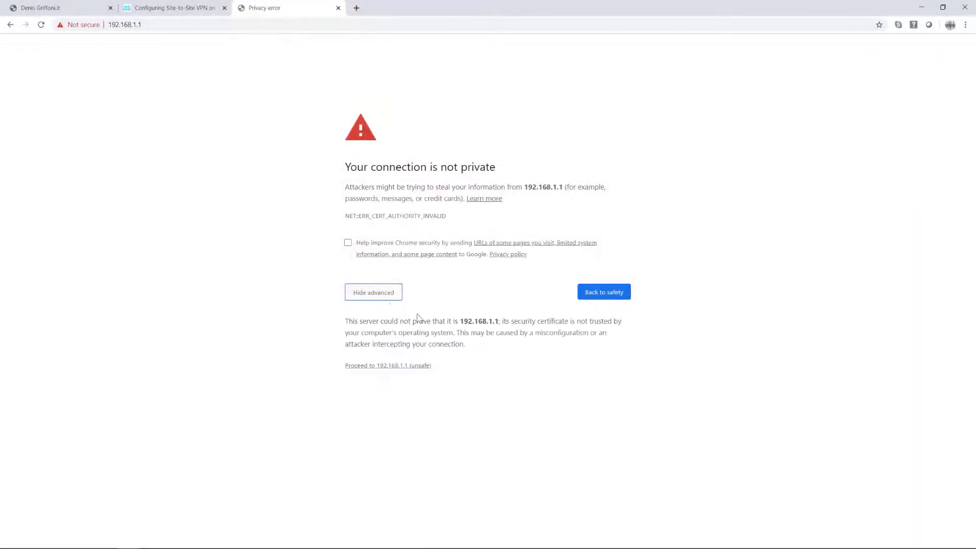
left_click(387, 365)
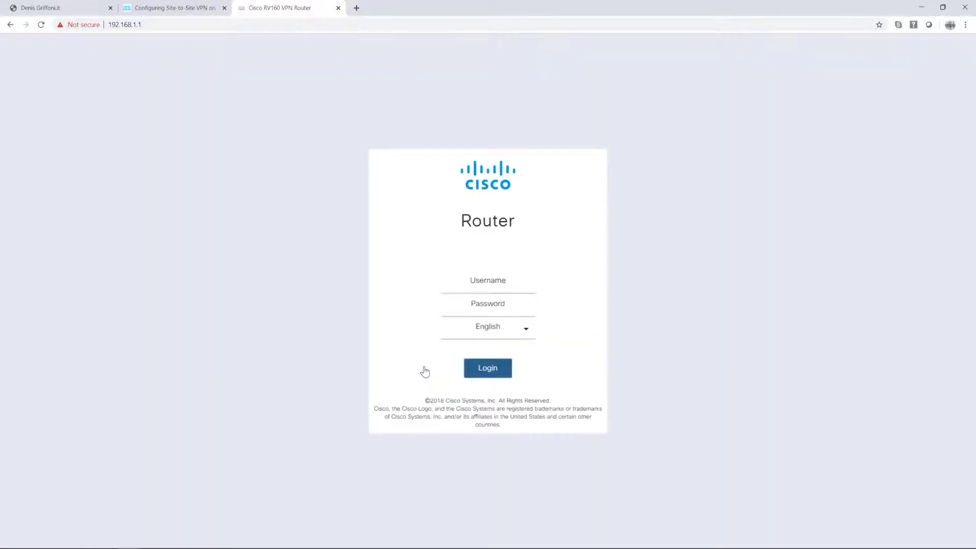
left_click(487, 280)
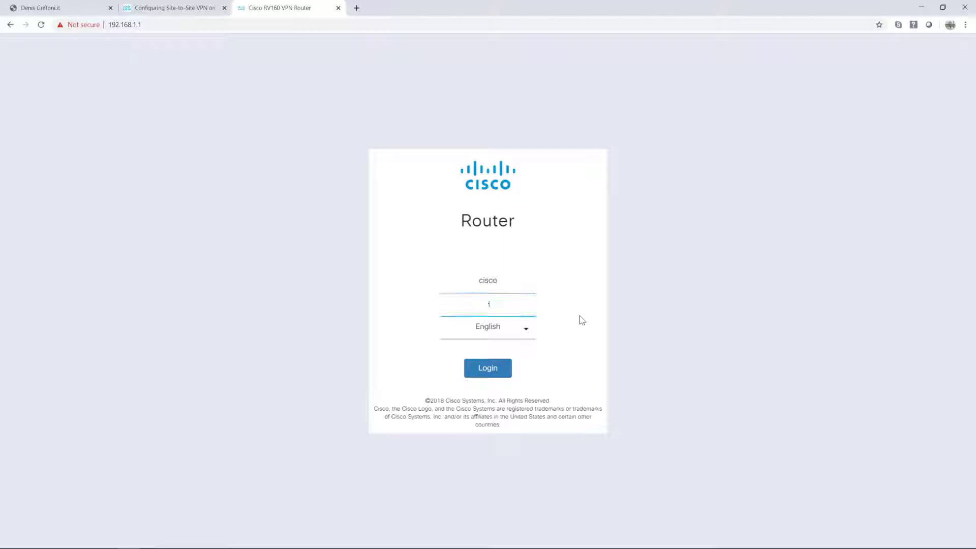
left_click(487, 368)
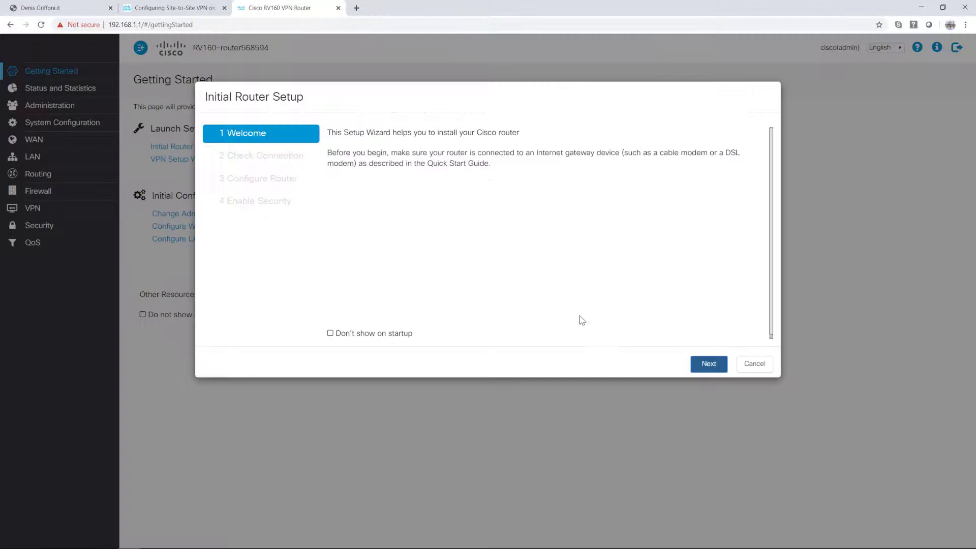
Step: Run the setup wizard with 'Don't show on startup', keeping DHCP, automatic NTP time and the default MAC address
left_click(331, 334)
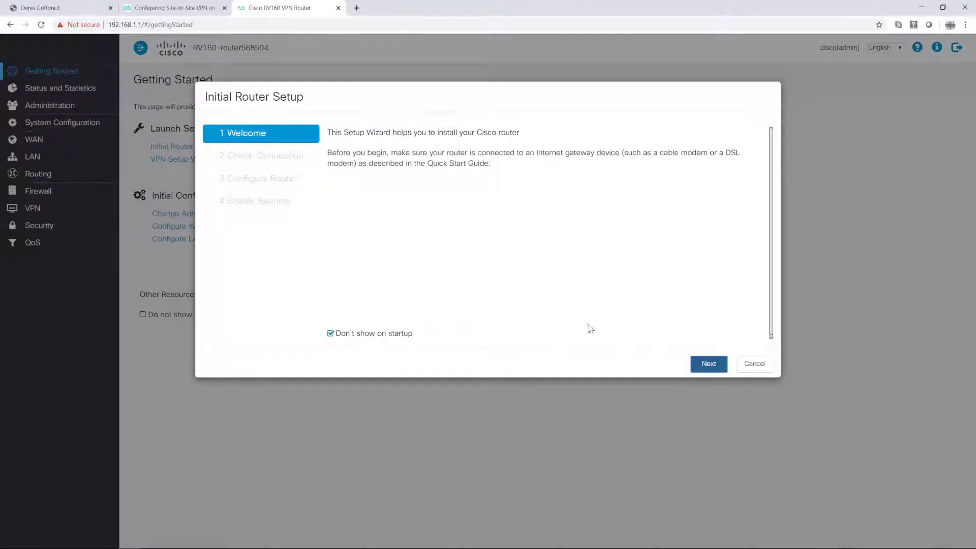
left_click(709, 364)
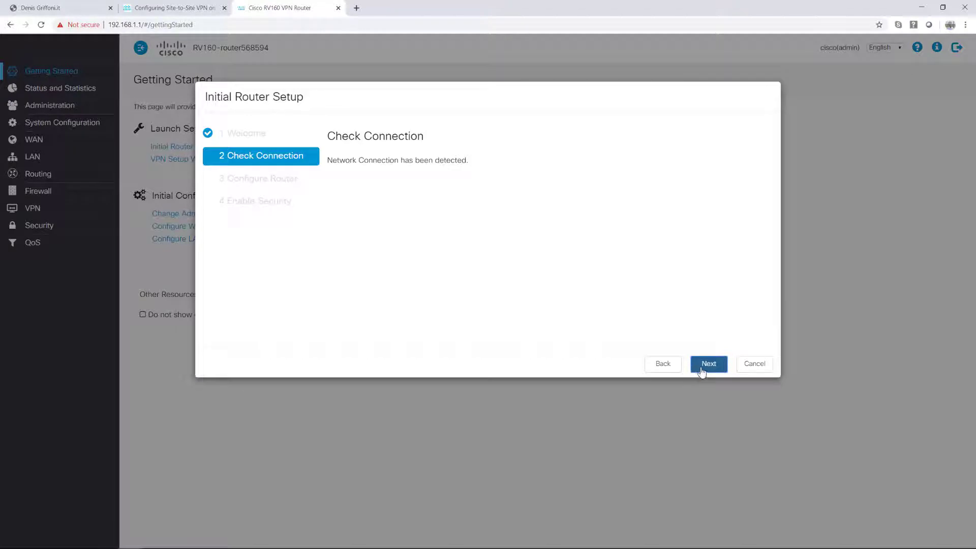
left_click(709, 365)
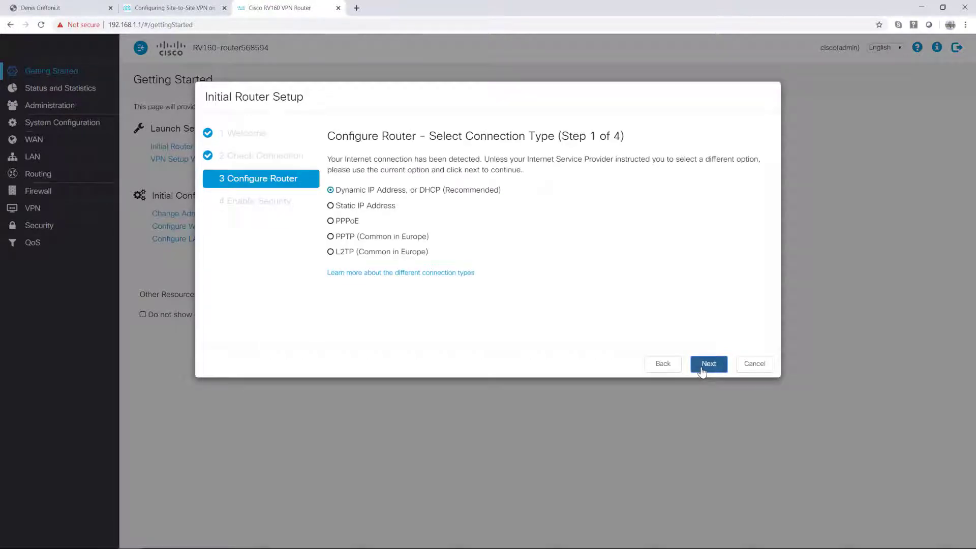
left_click(708, 364)
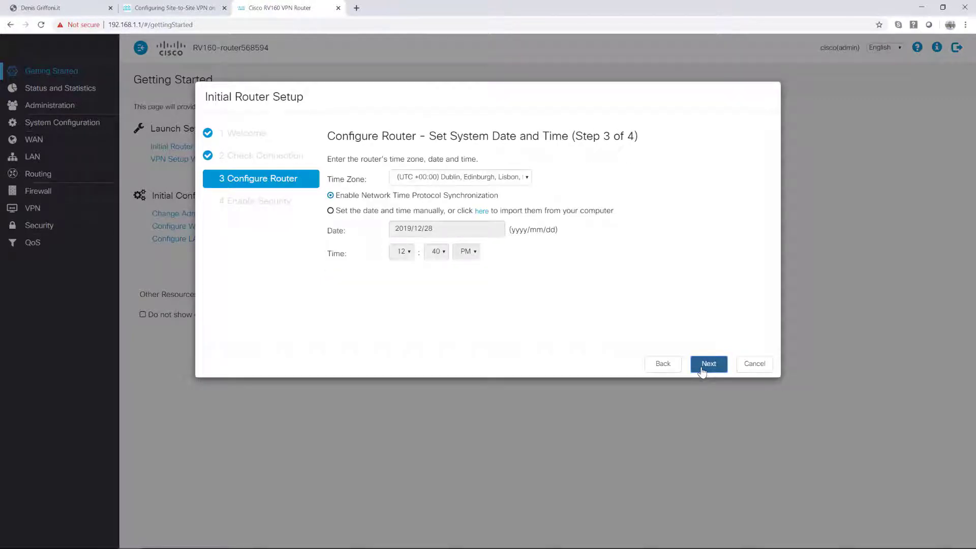
left_click(709, 364)
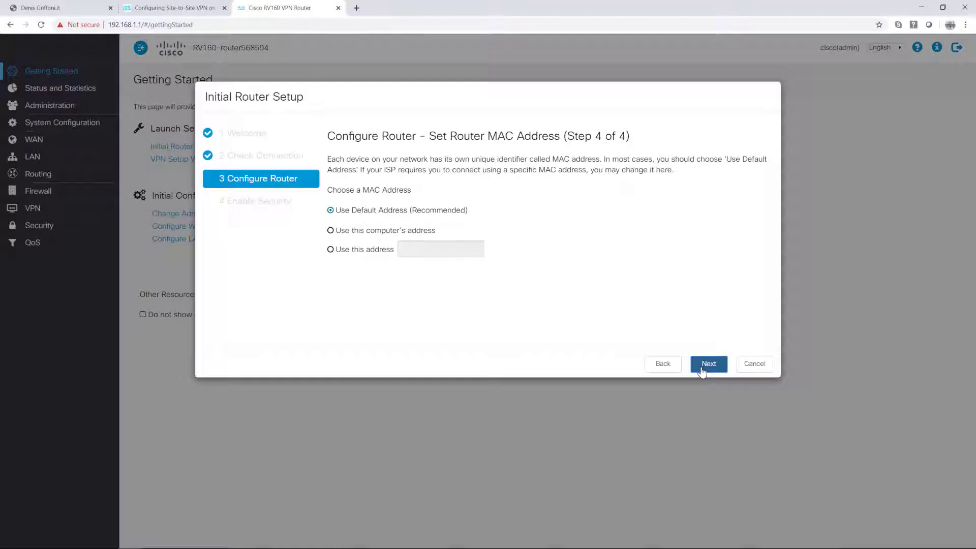
left_click(709, 364)
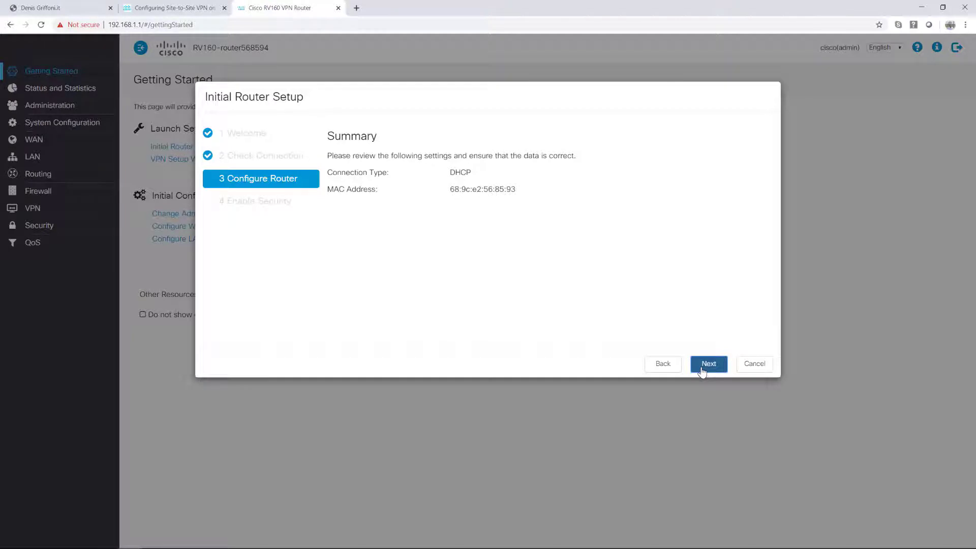
left_click(708, 364)
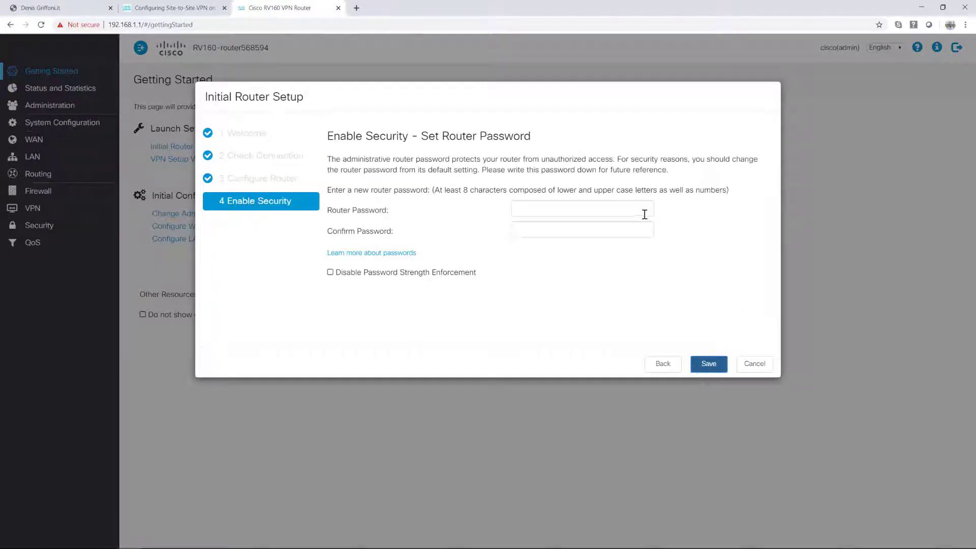
Step: Save the new router password and acknowledge the configuration-saved notice
left_click(582, 209)
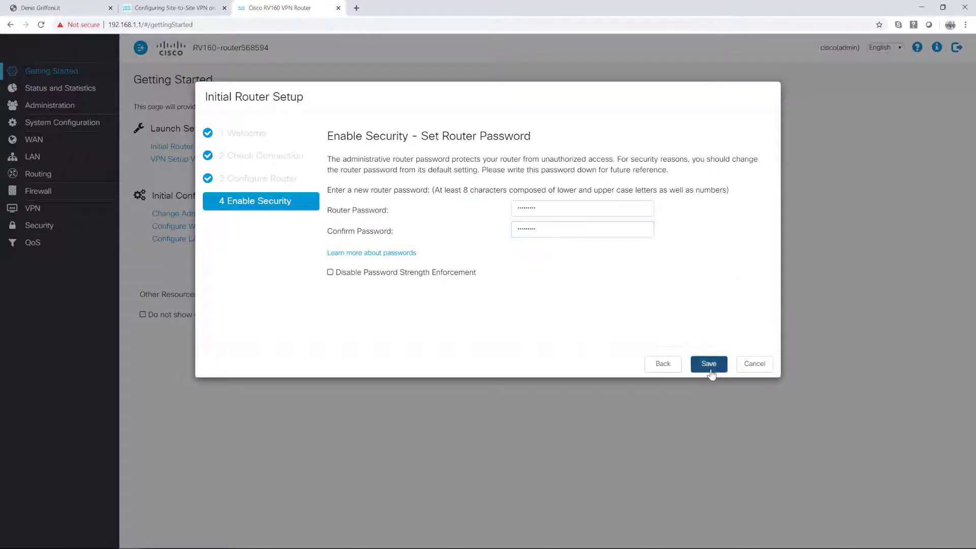
left_click(709, 364)
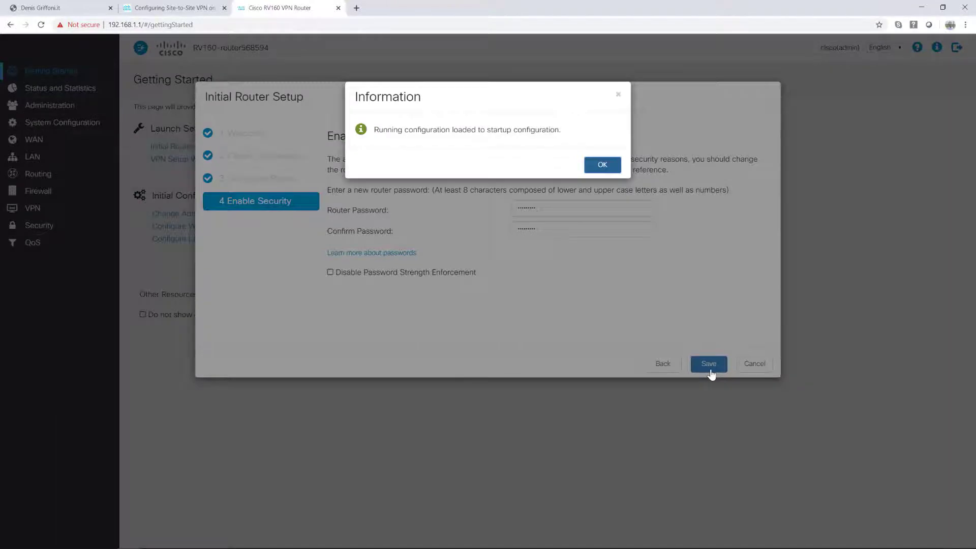
left_click(601, 165)
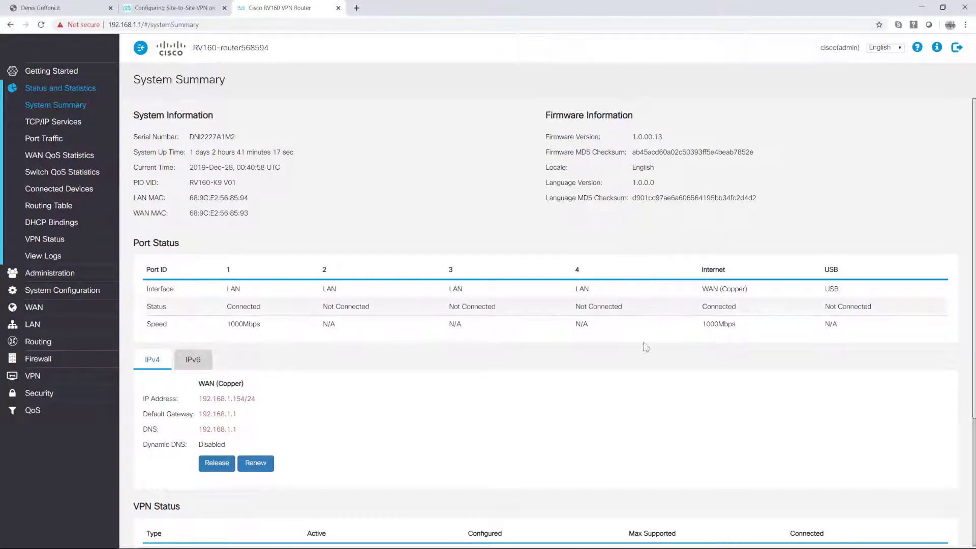
mouse_move(62, 290)
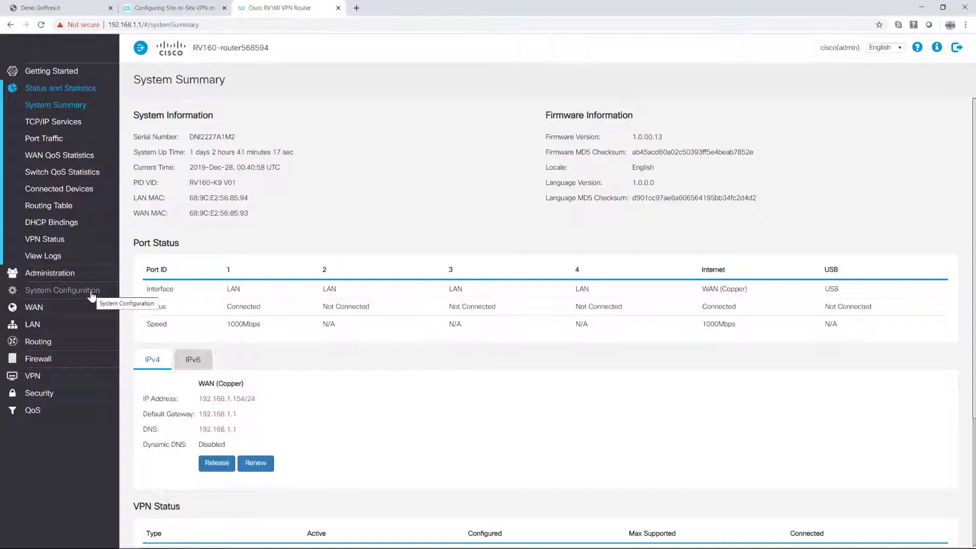
Step: Tour System Configuration and Administration > File Management showing firmware 1.0.00.13, then return to Getting Started
left_click(62, 290)
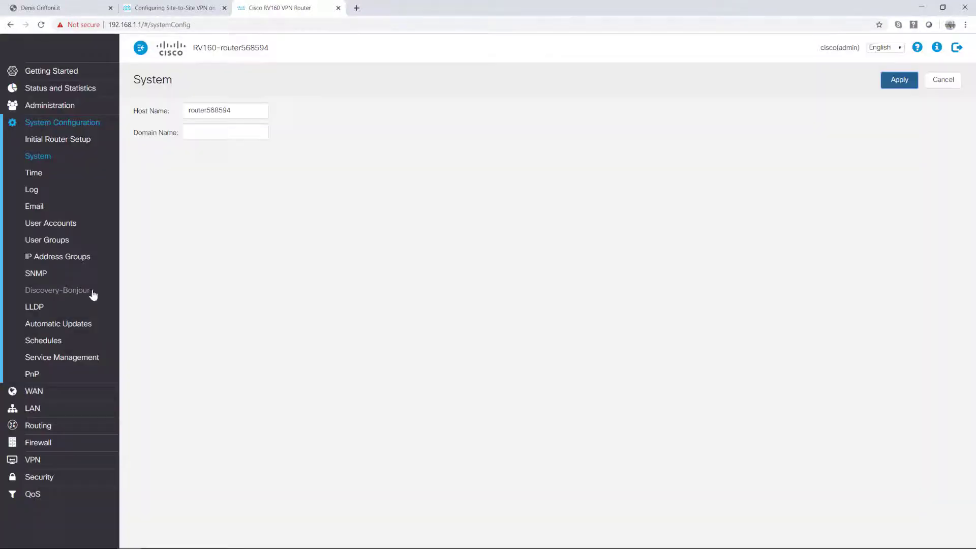
mouse_move(49, 105)
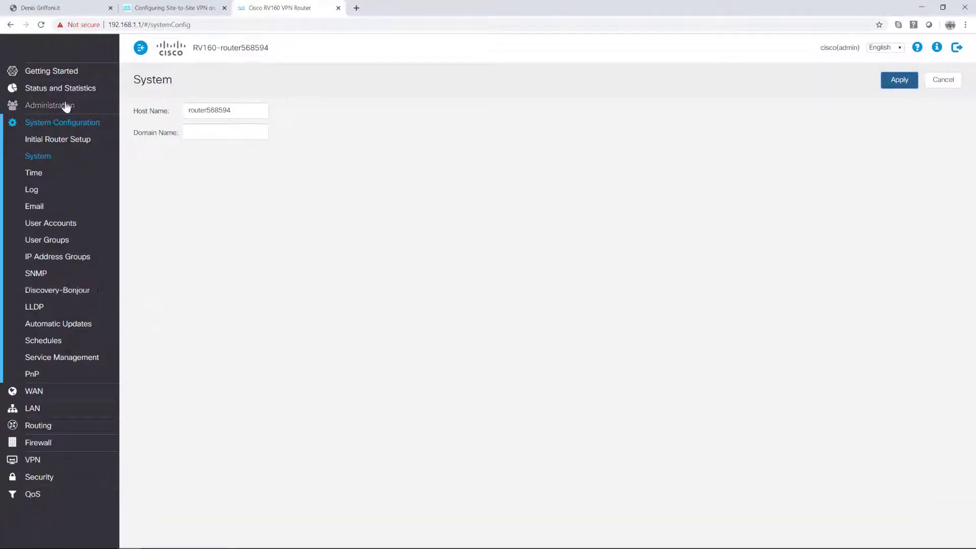
left_click(48, 105)
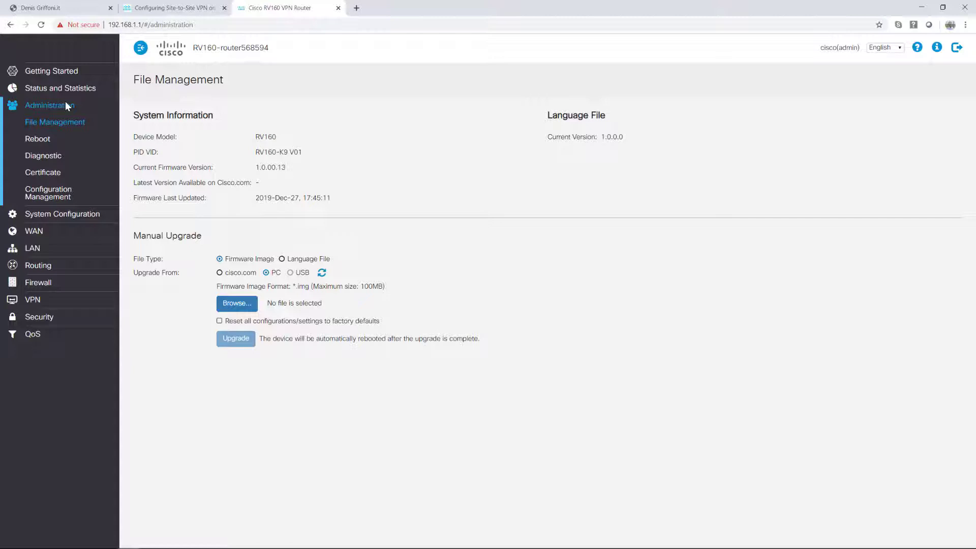
mouse_move(51, 70)
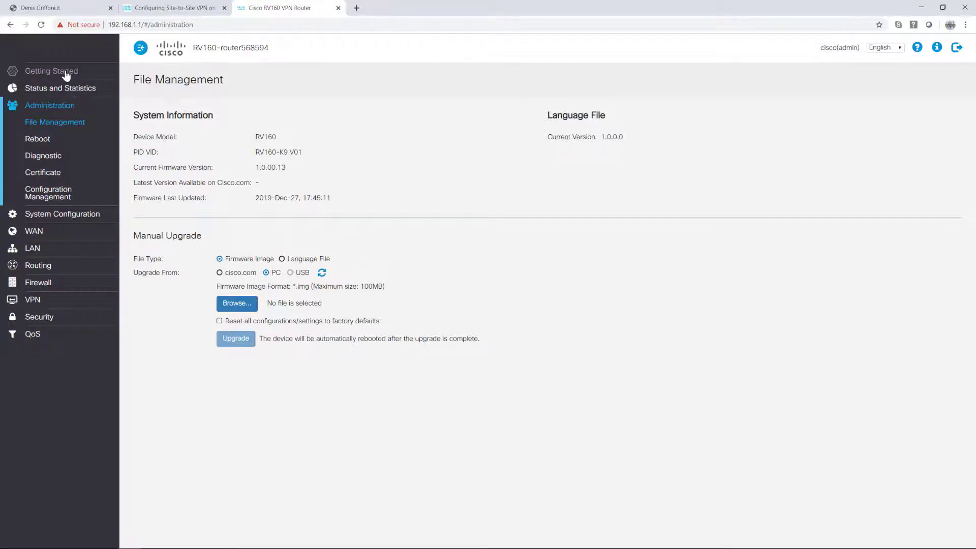
left_click(52, 70)
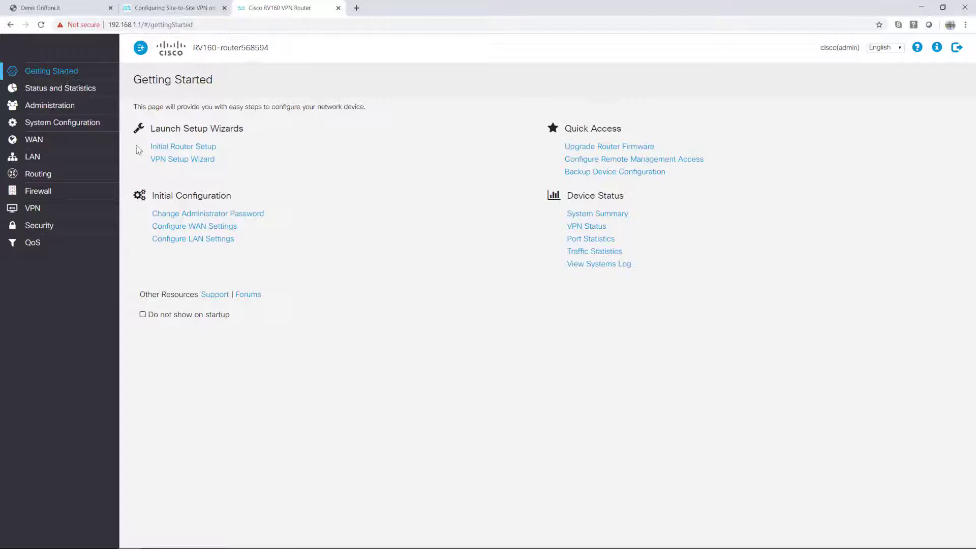
mouse_move(683, 155)
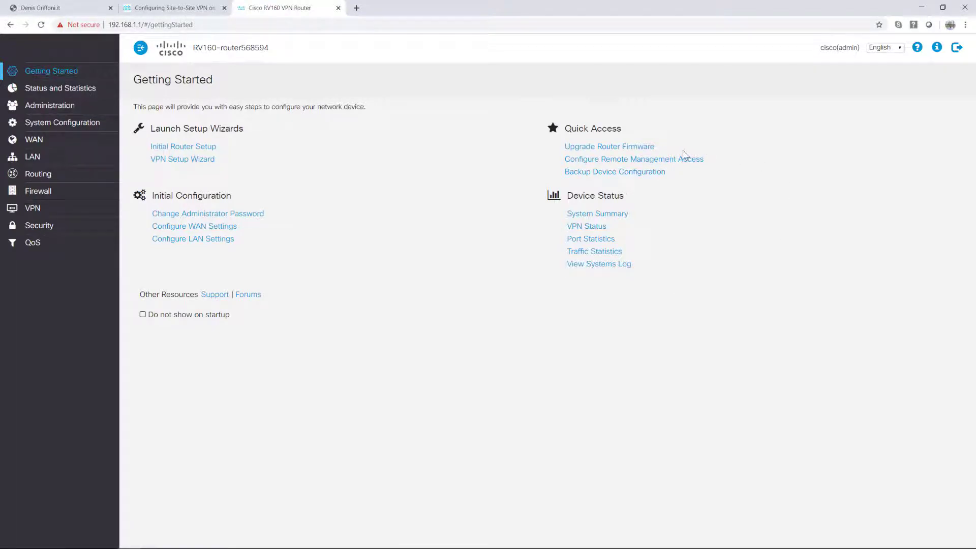
Step: Reach the Cisco RV160 VPN Router support page and show its Downloads section
left_click(48, 105)
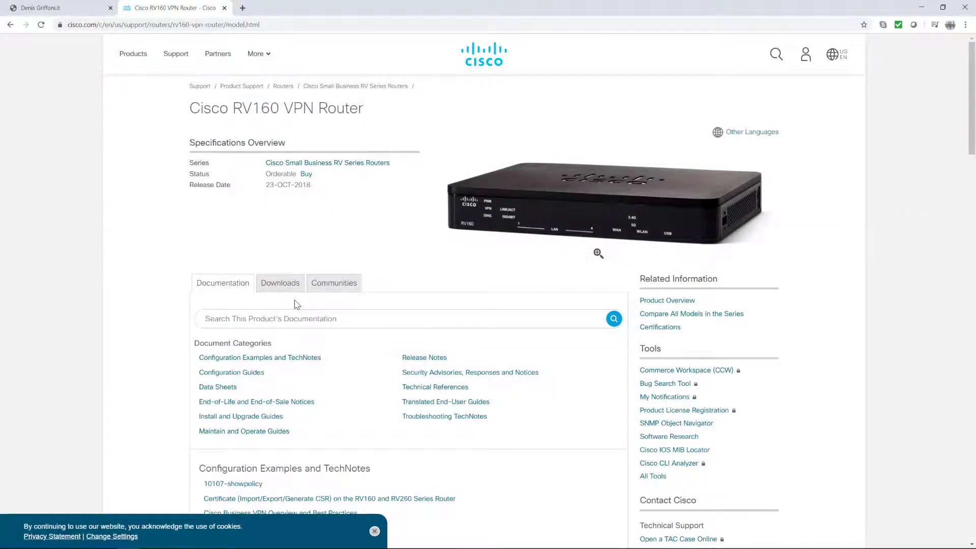
left_click(280, 283)
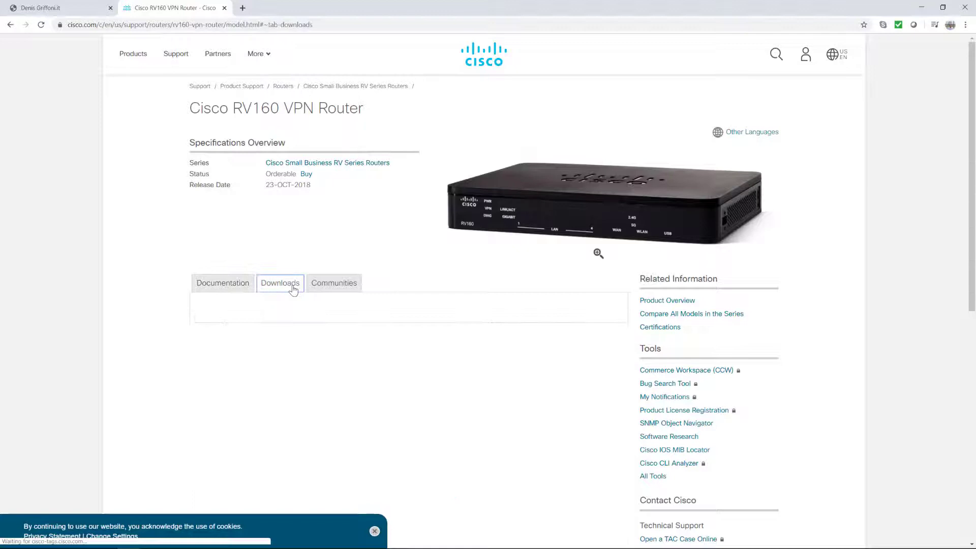
left_click(280, 282)
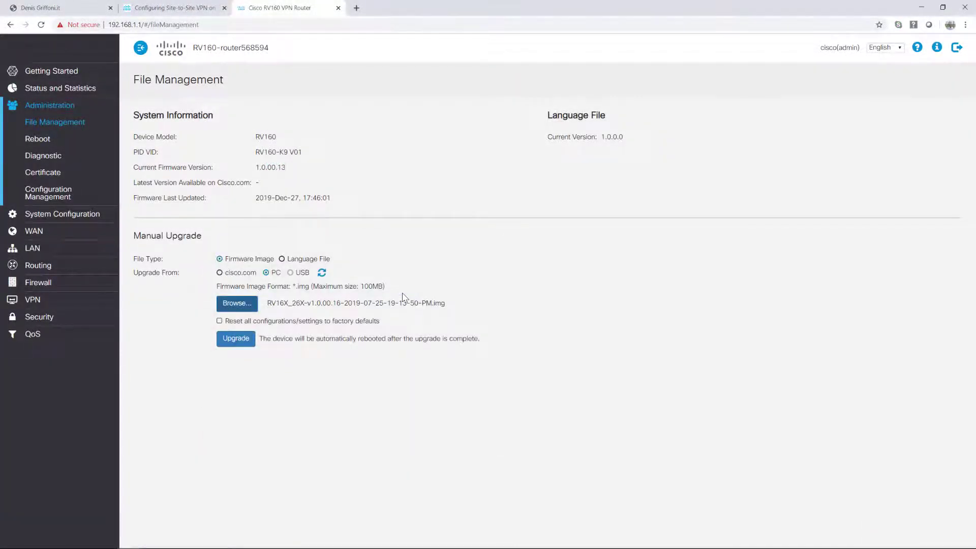
mouse_move(401, 372)
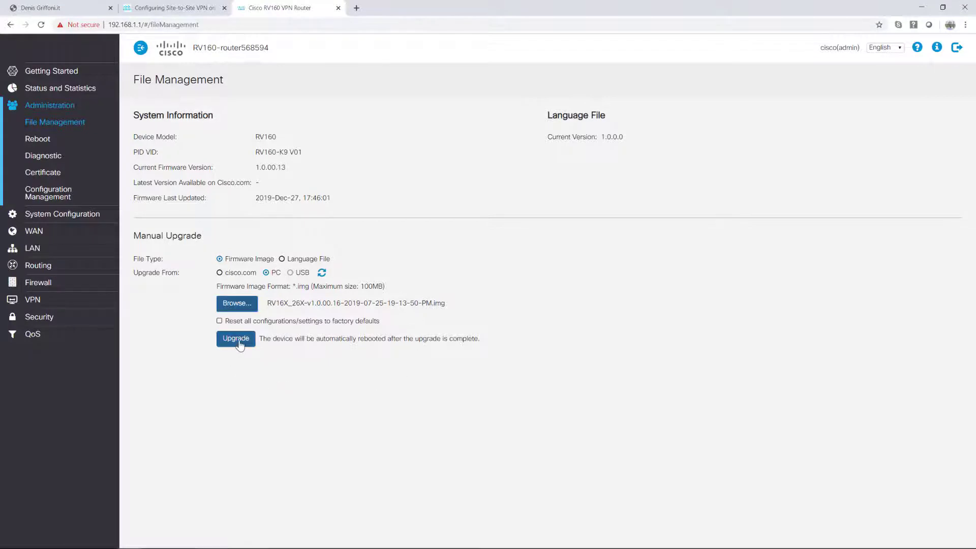
Step: Upgrade the router with the chosen 1.0.00.16 .img file from PC and confirm the restart
left_click(235, 337)
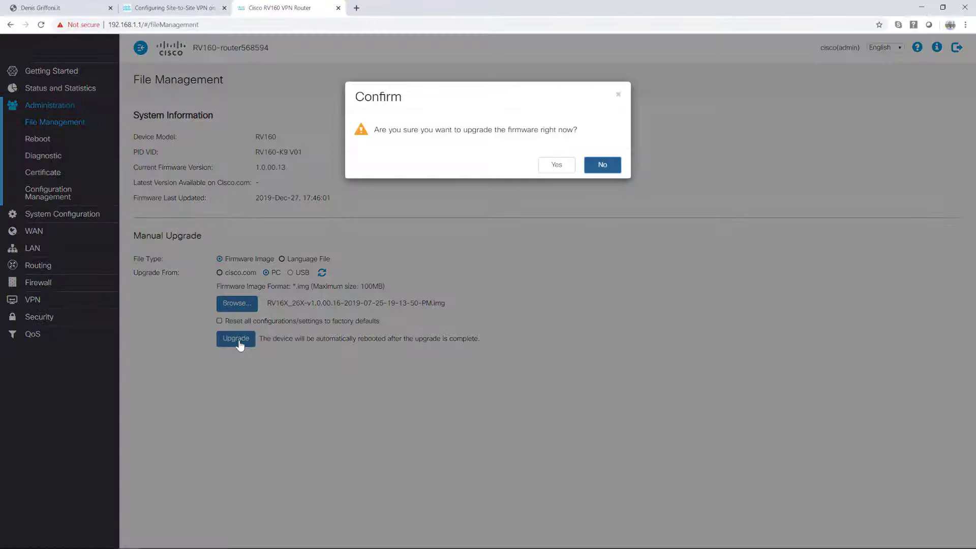
mouse_move(576, 239)
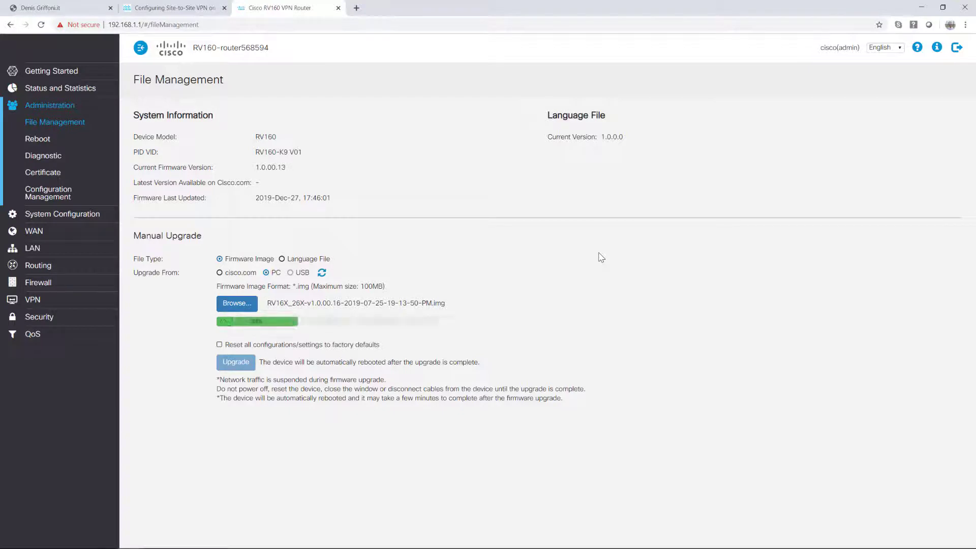
left_click(235, 362)
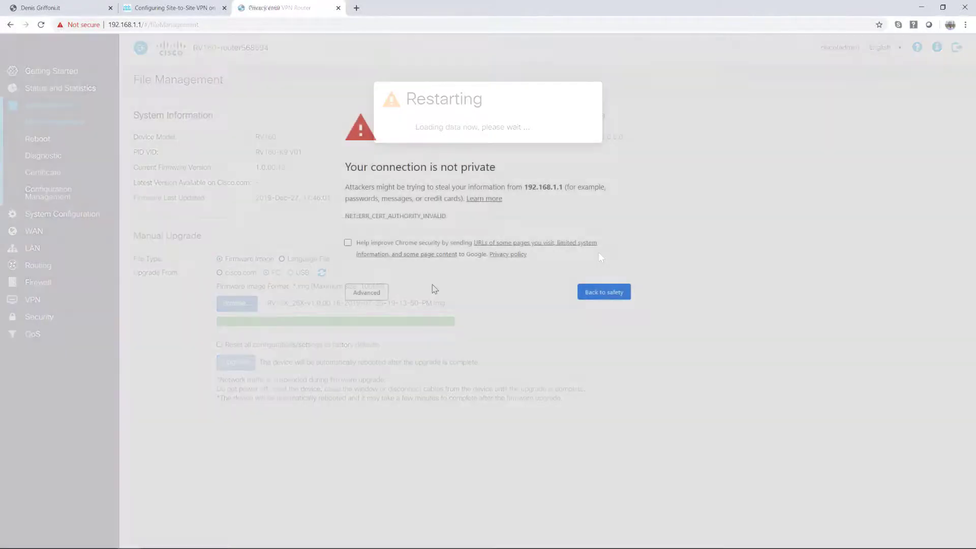
Step: After the reboot, bypass the certificate warning again and log back in as cisco
left_click(366, 293)
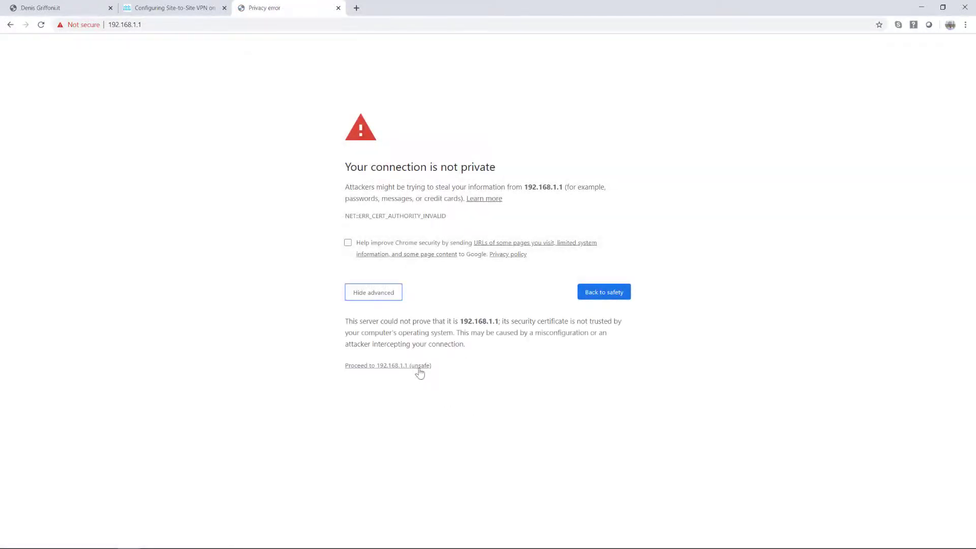
left_click(387, 365)
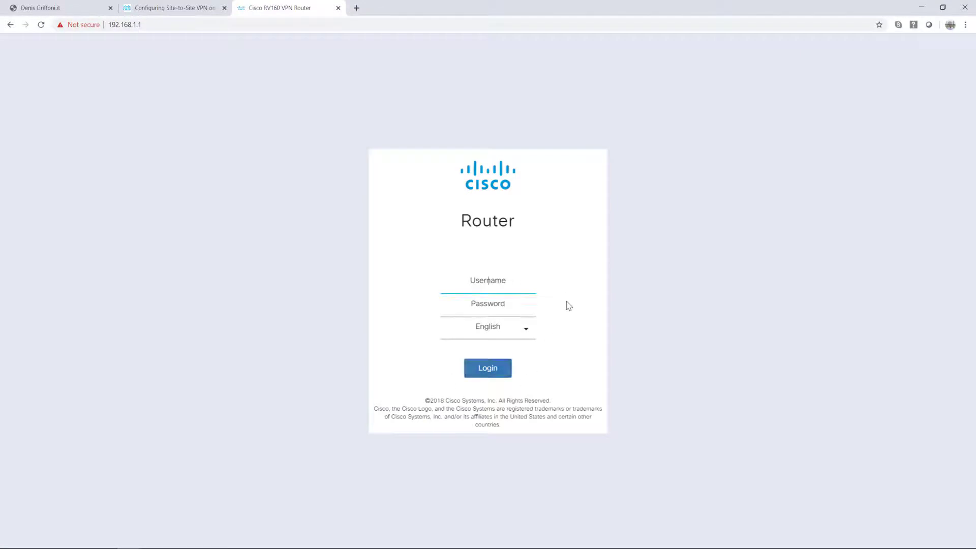
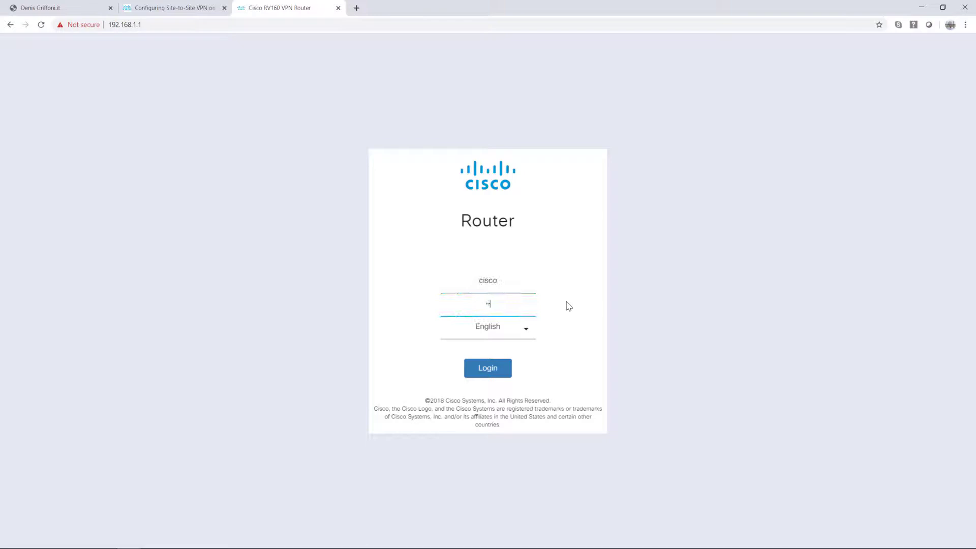
left_click(488, 368)
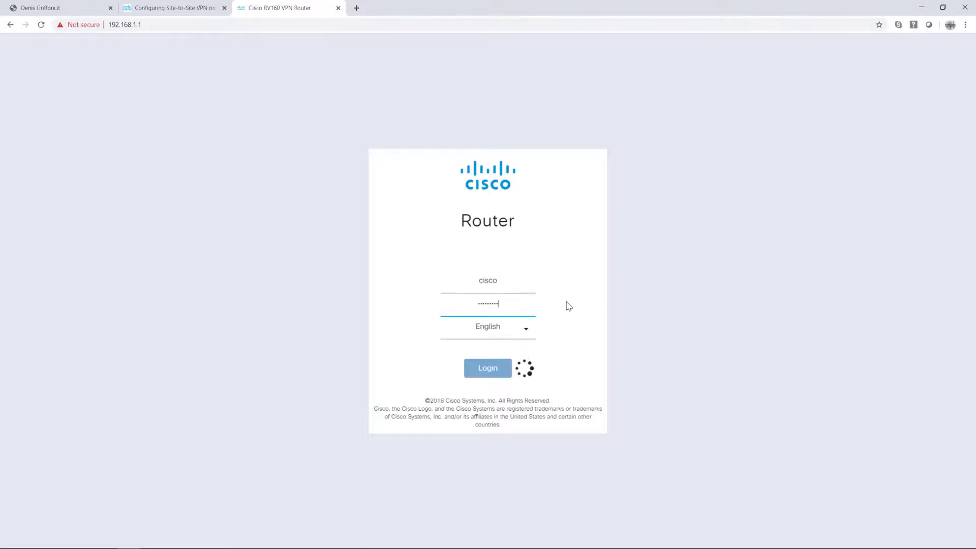
left_click(488, 368)
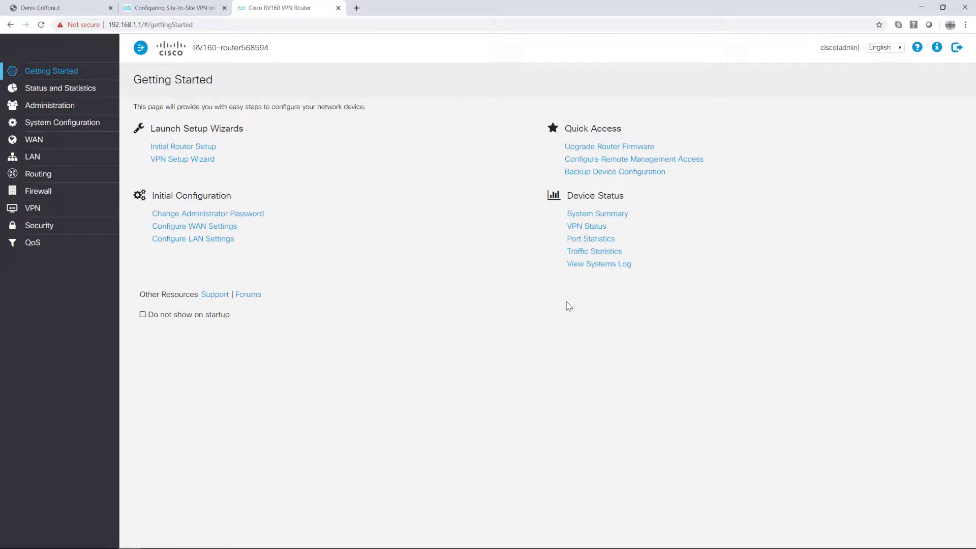
mouse_move(81, 112)
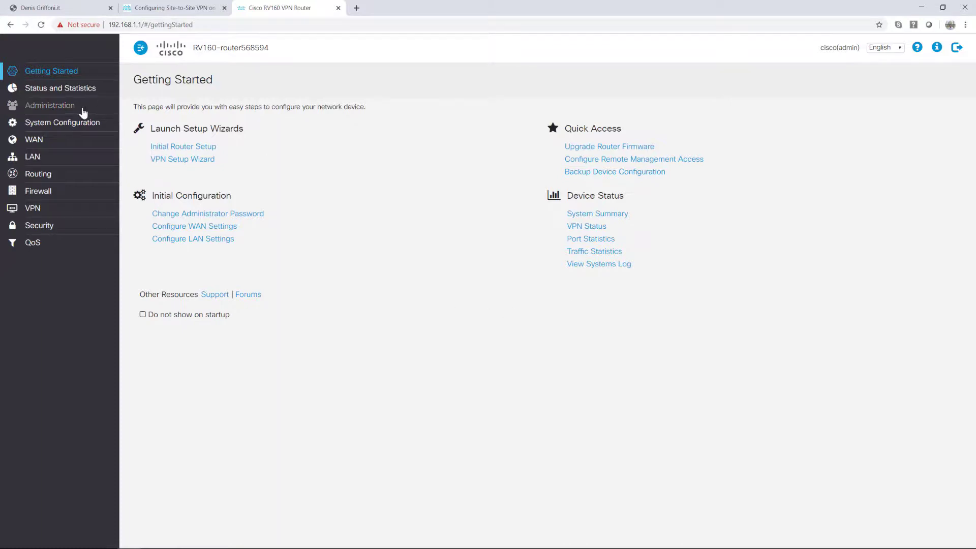
Step: Verify firmware 1.0.00.16 in File Management and as the active image after reboot
left_click(50, 105)
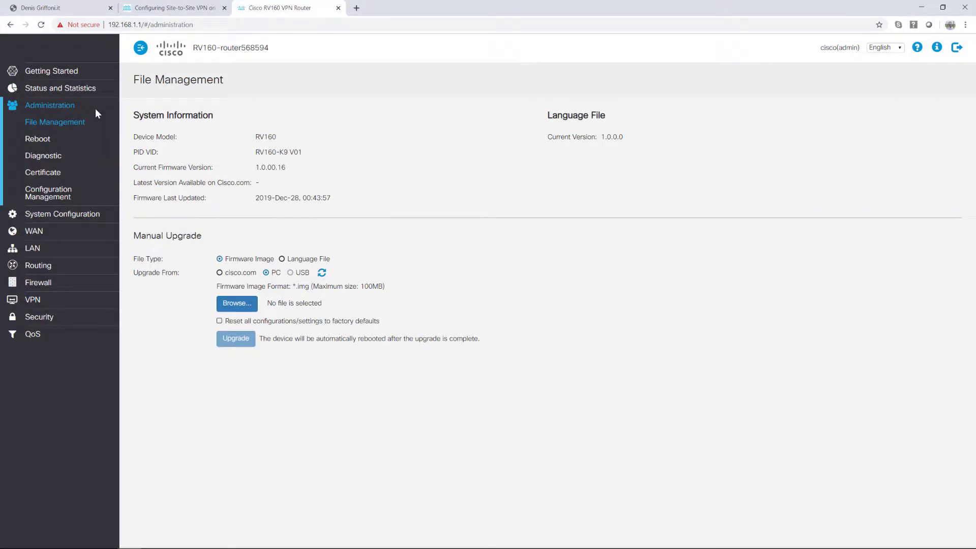
mouse_move(38, 142)
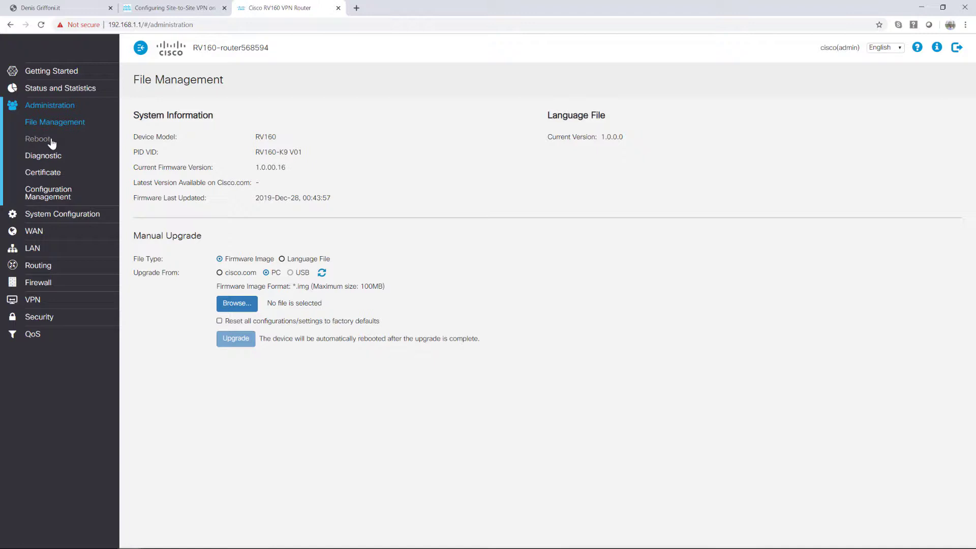
left_click(37, 138)
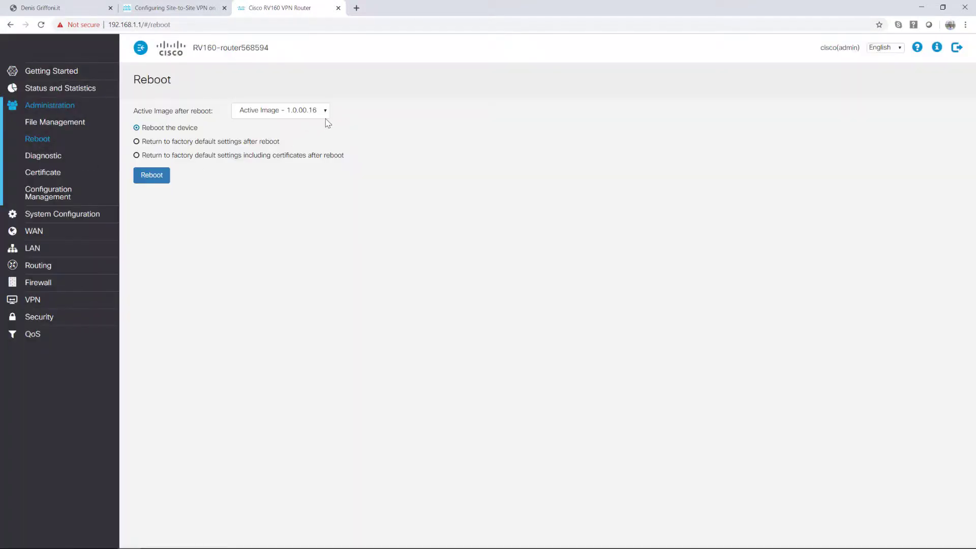
left_click(281, 110)
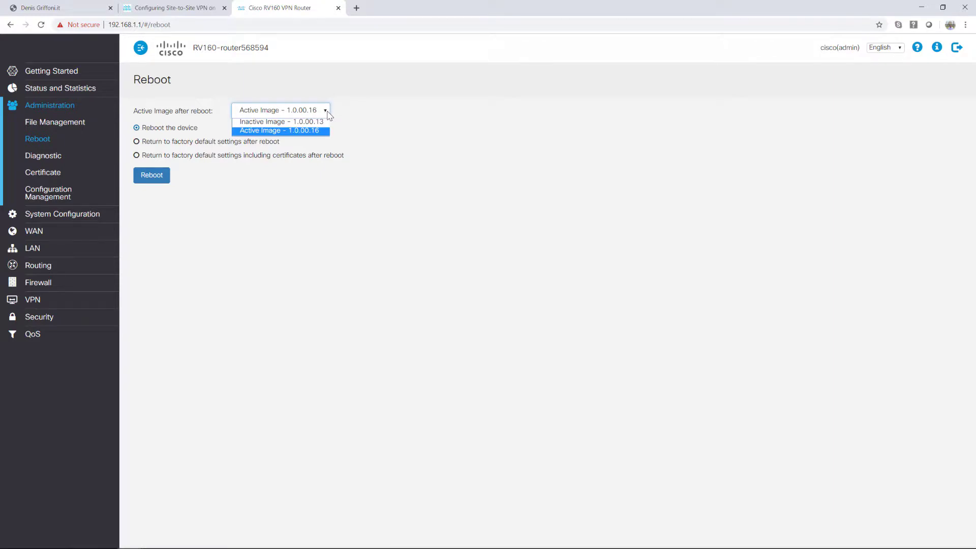
left_click(174, 7)
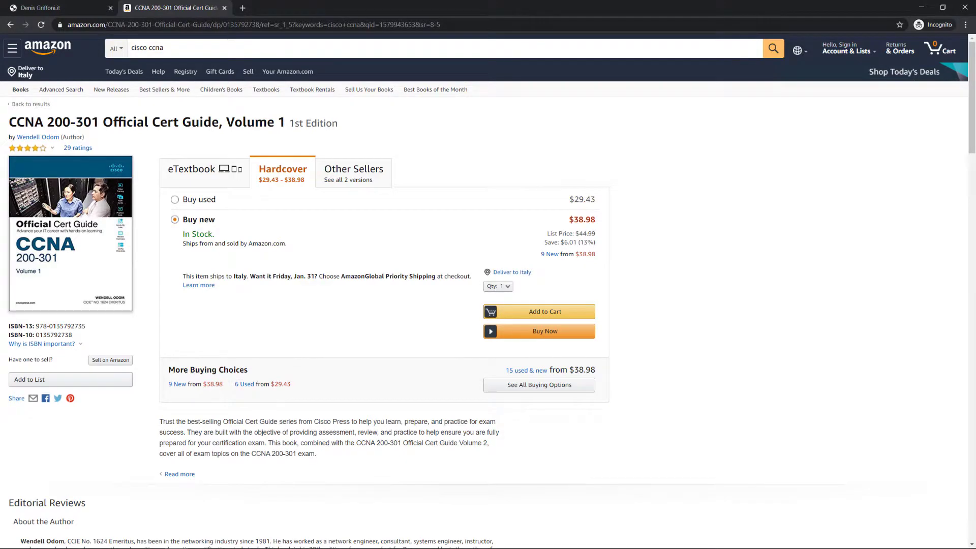
Step: Show the Amazon CCNA 200-301 book page, scroll the LinkedIn certifications list, then switch to the YouTube channel page
left_click(174, 7)
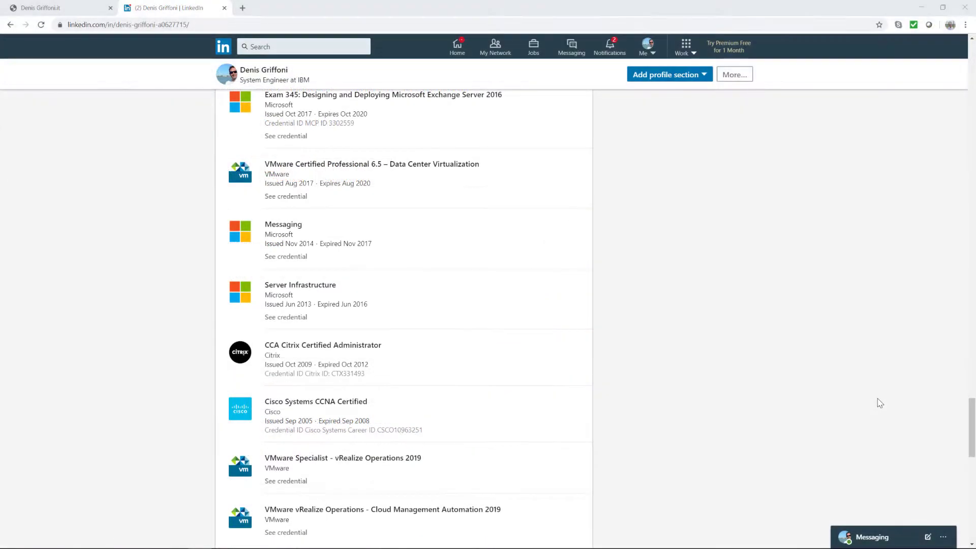
scroll("up", 3)
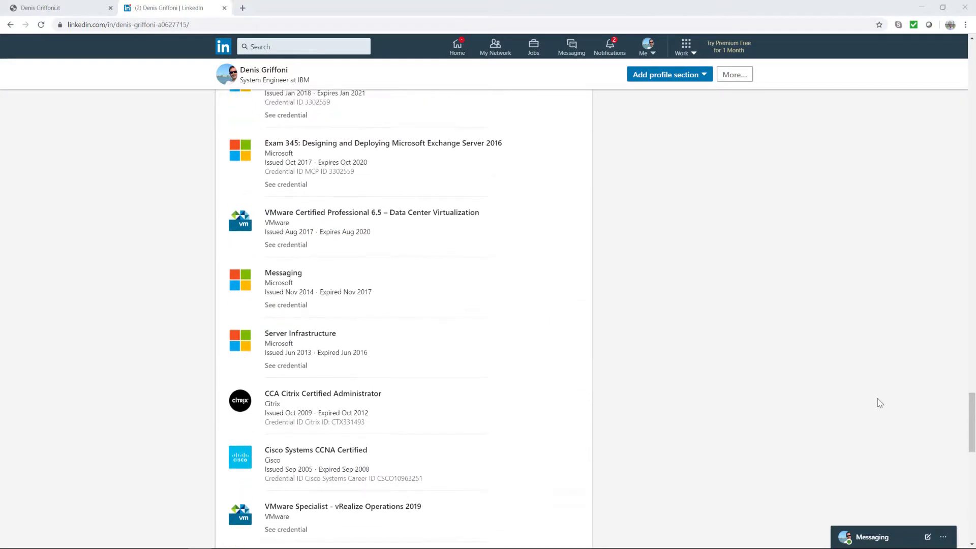
scroll("up", 3)
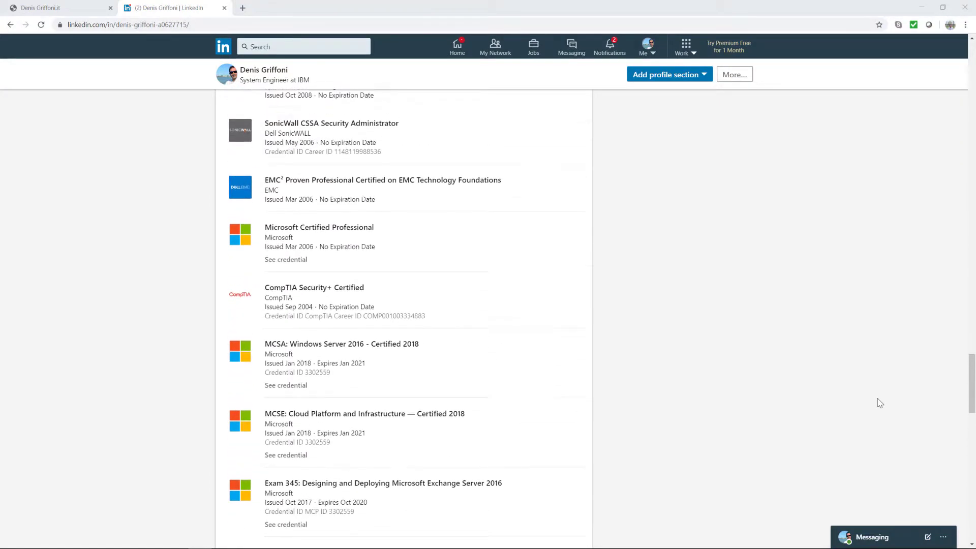
scroll("up", 3)
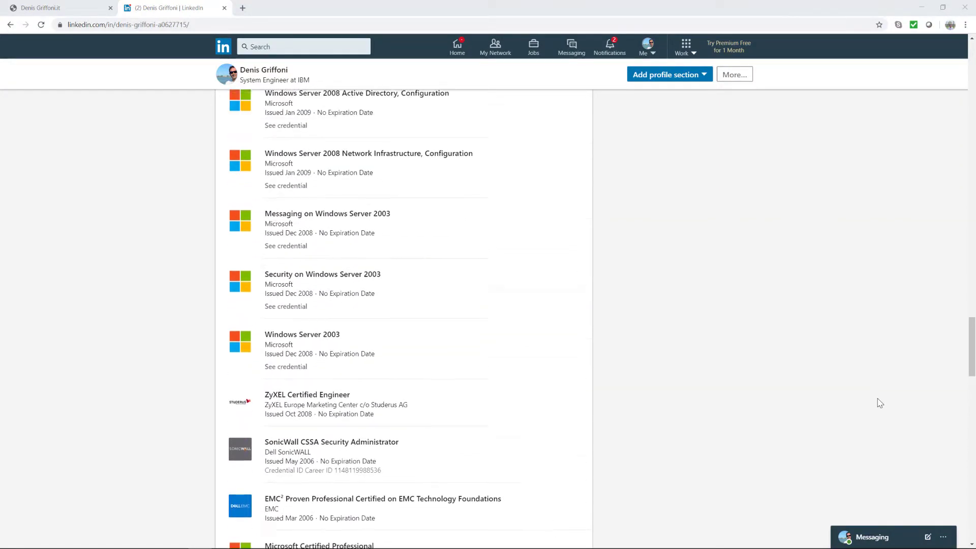
scroll("up", 3)
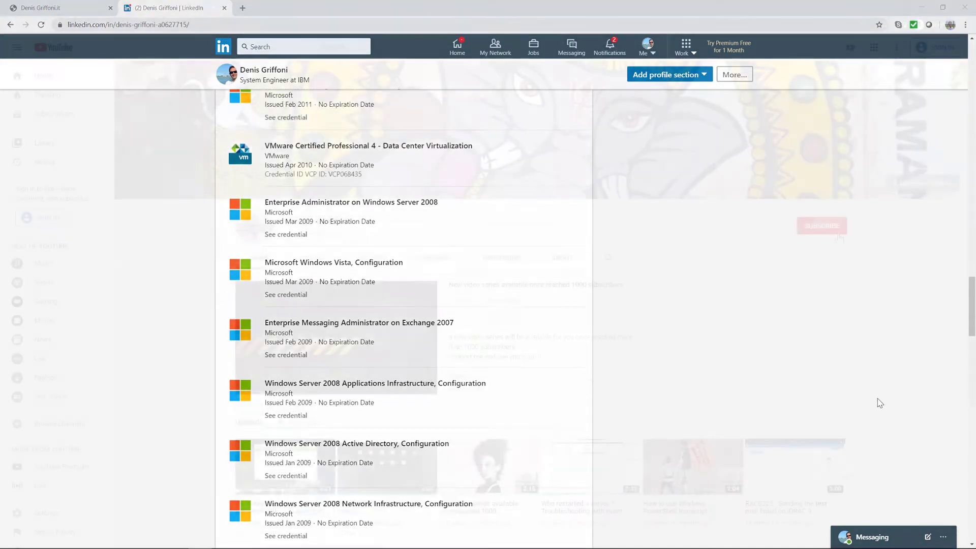
left_click(168, 7)
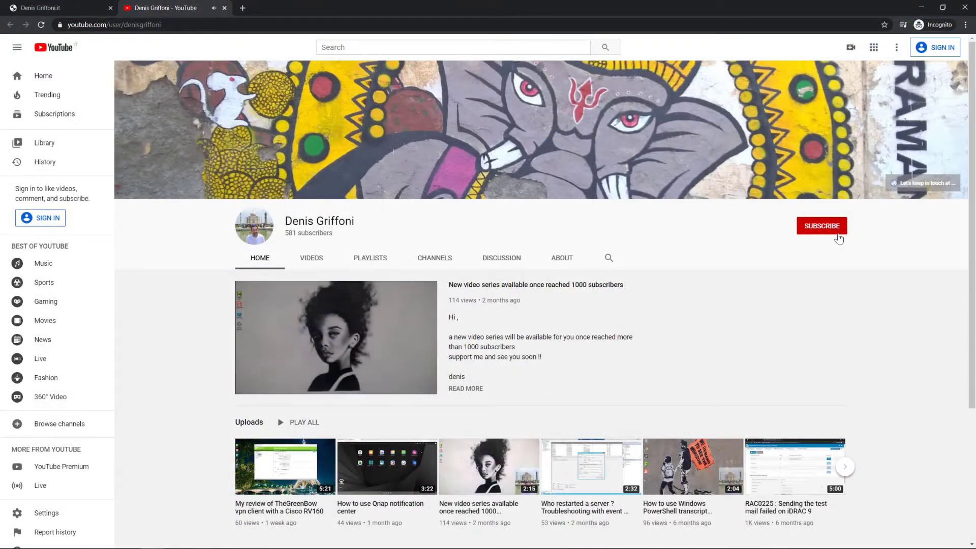